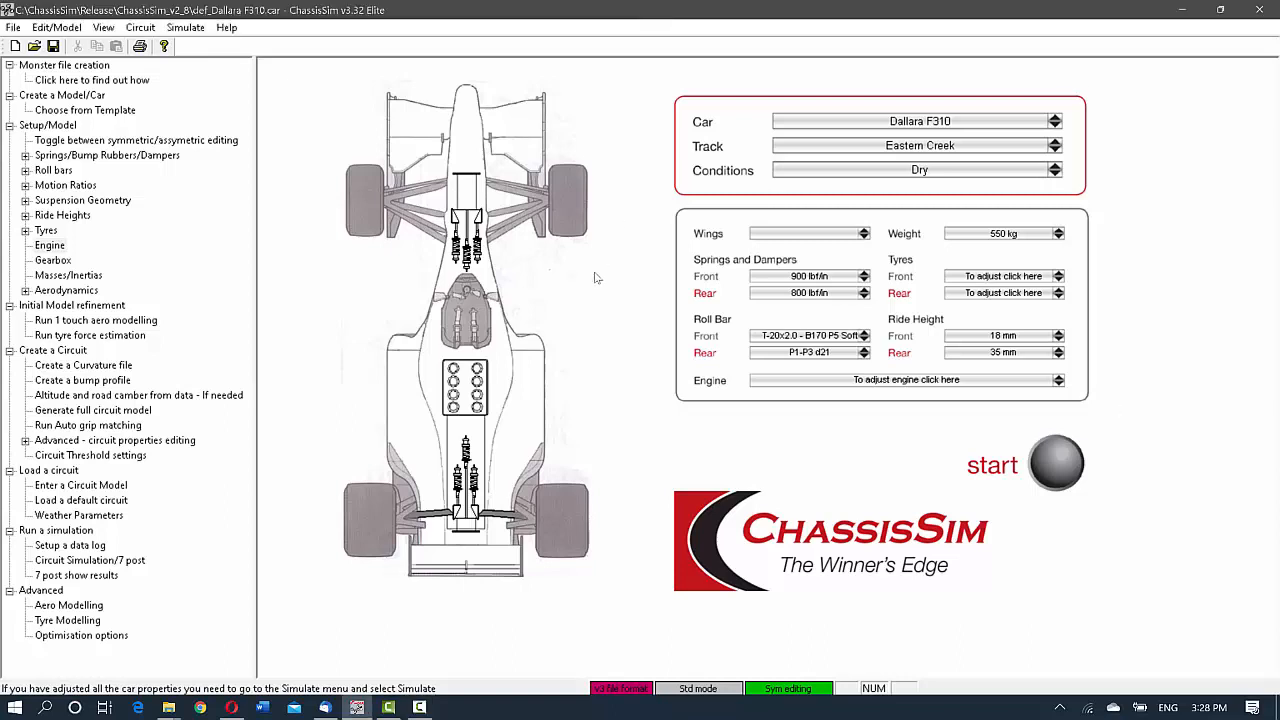
Bring up the front Suspension Geometry Properties dialog for the Dallara F310
click(84, 200)
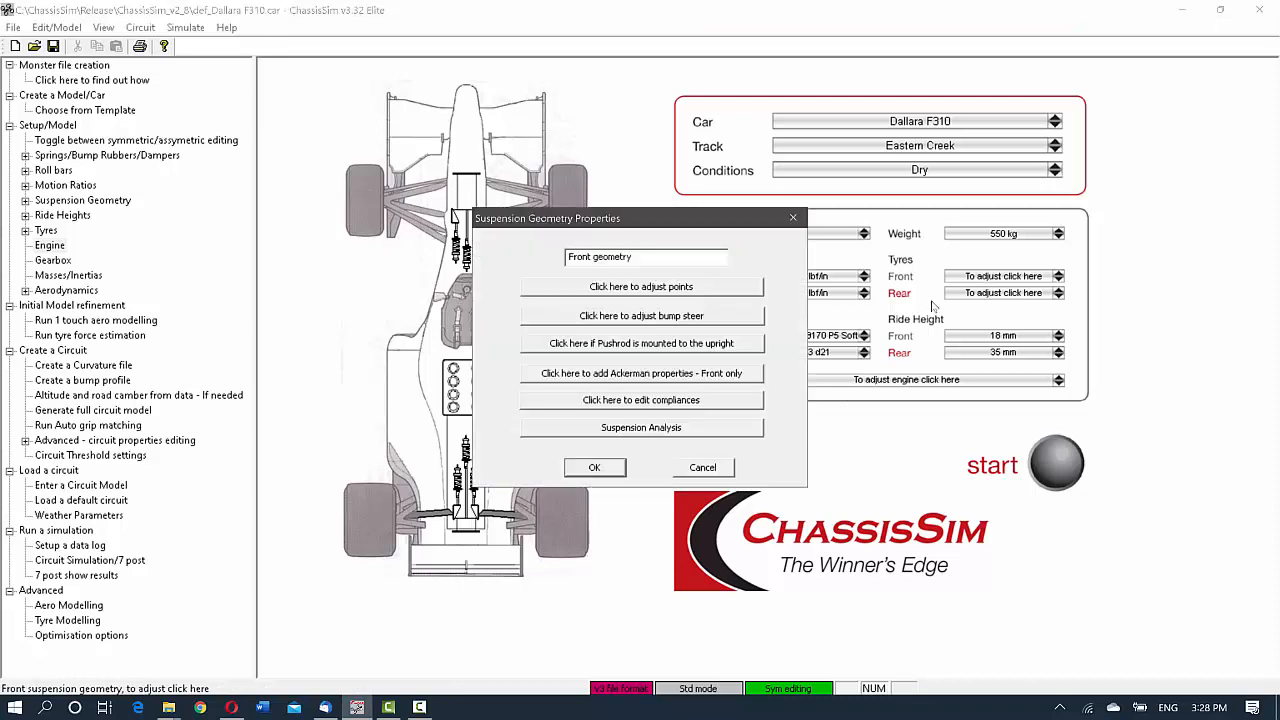
mouse_move(780, 280)
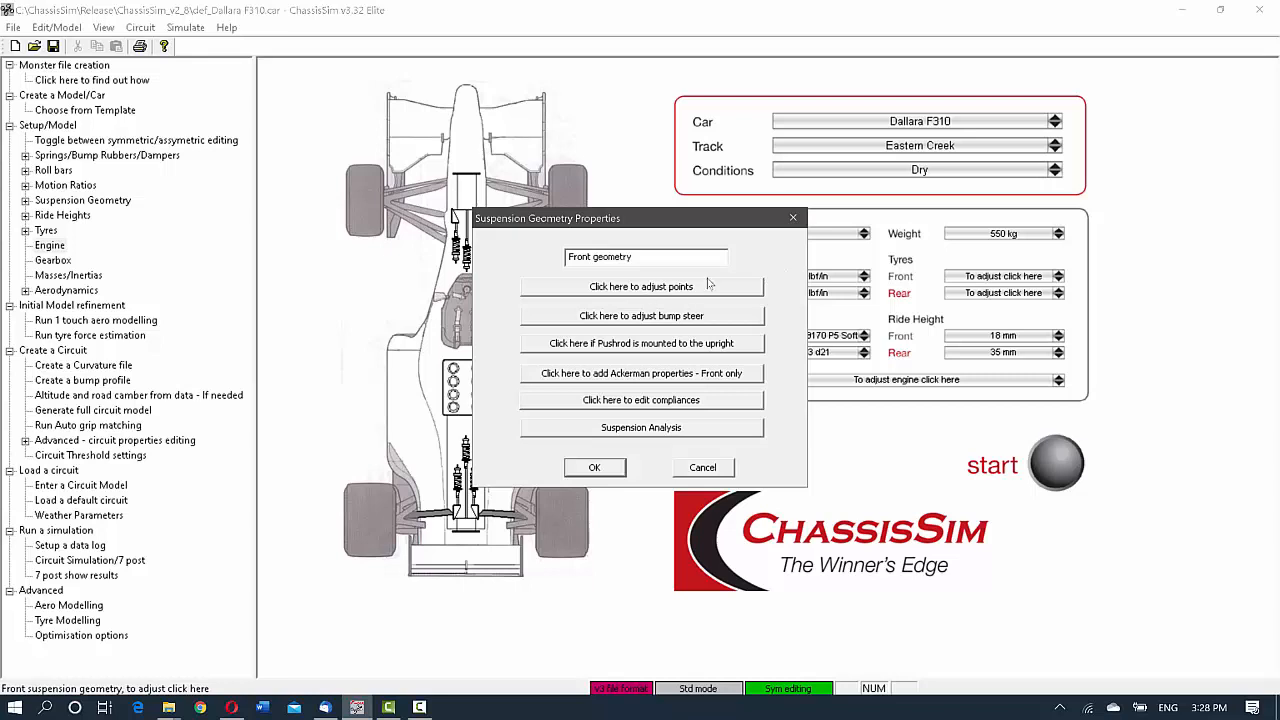
Analyse the front double-wishbone points to compute roll centre, anti-dive and castor results
click(640, 286)
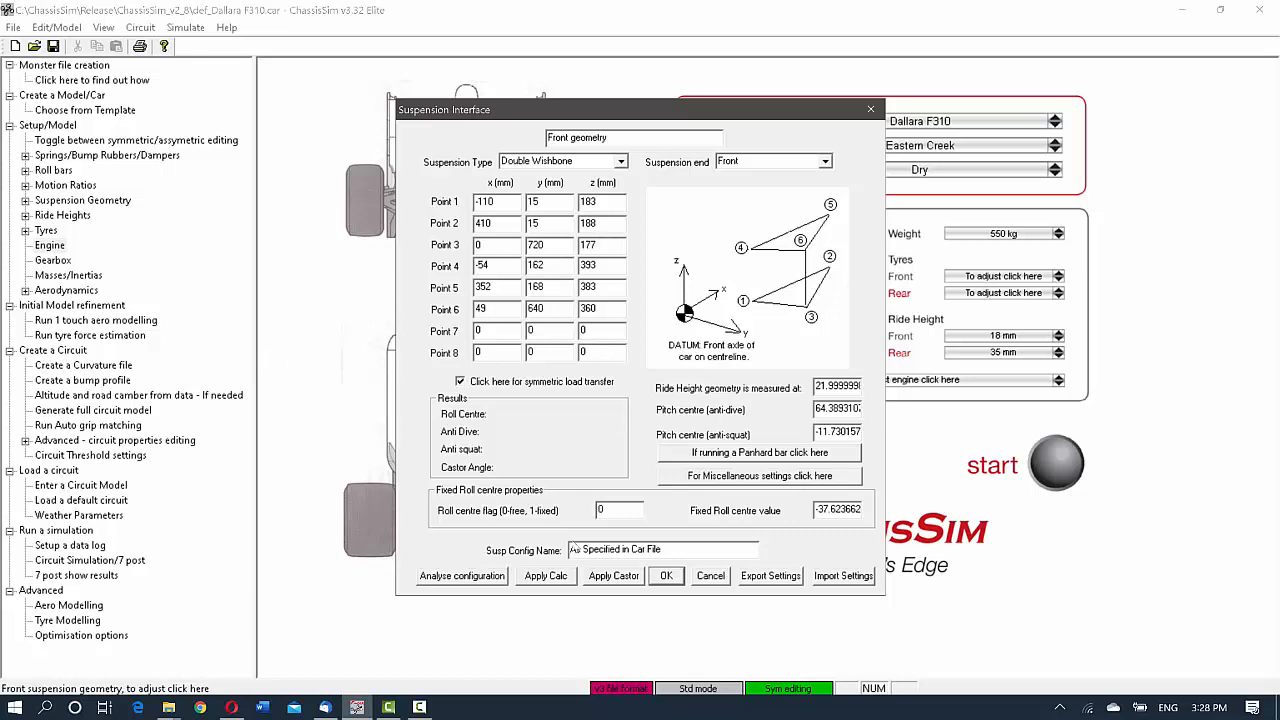
click(460, 576)
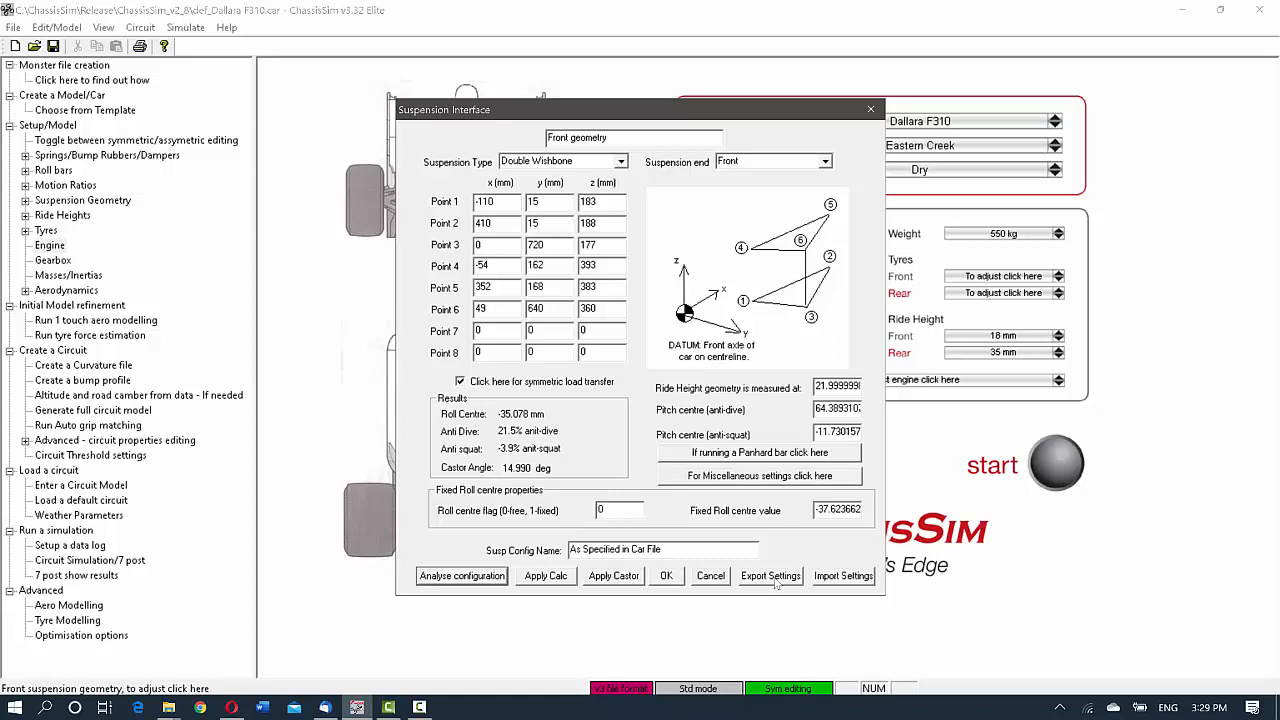
mouse_move(840, 578)
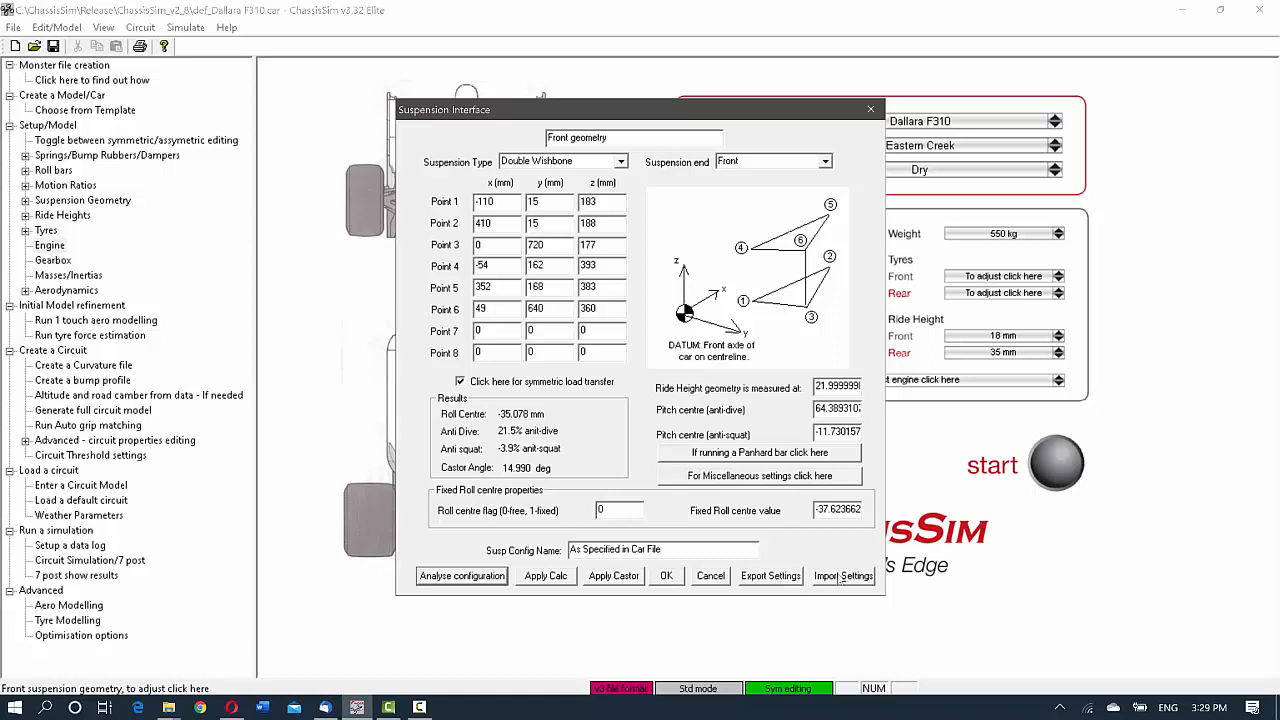
mouse_move(822, 536)
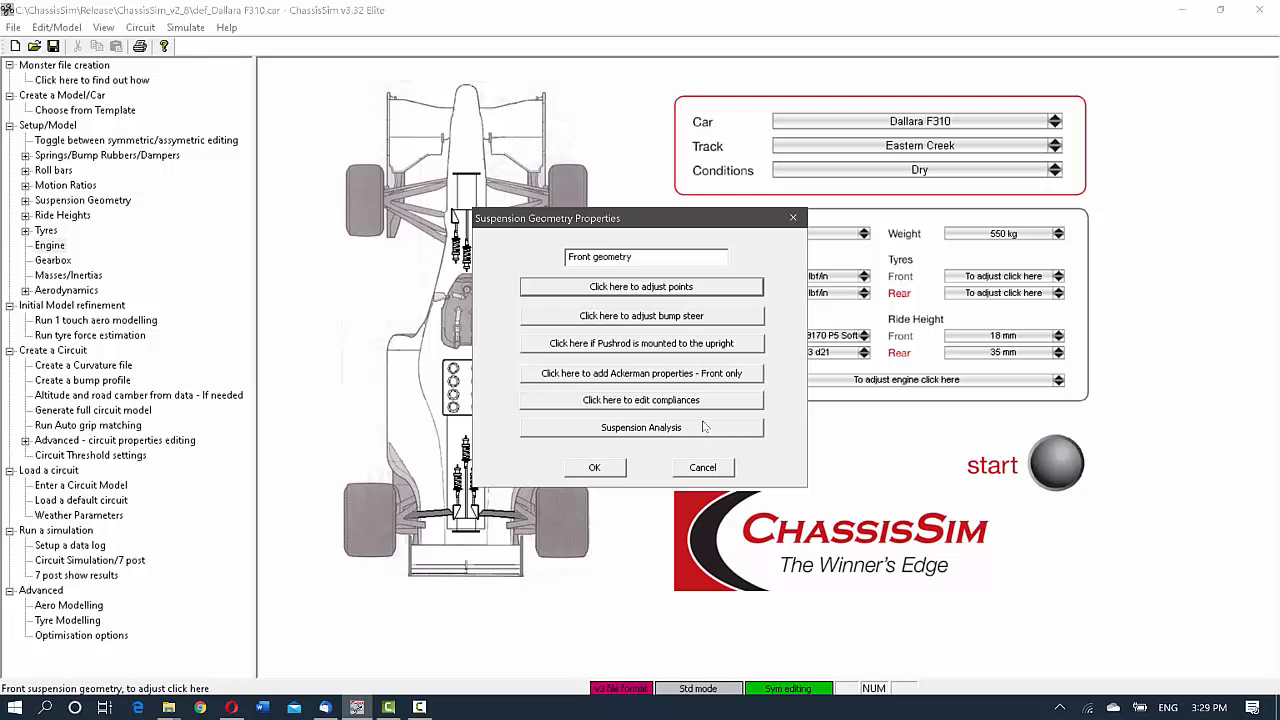
click(640, 428)
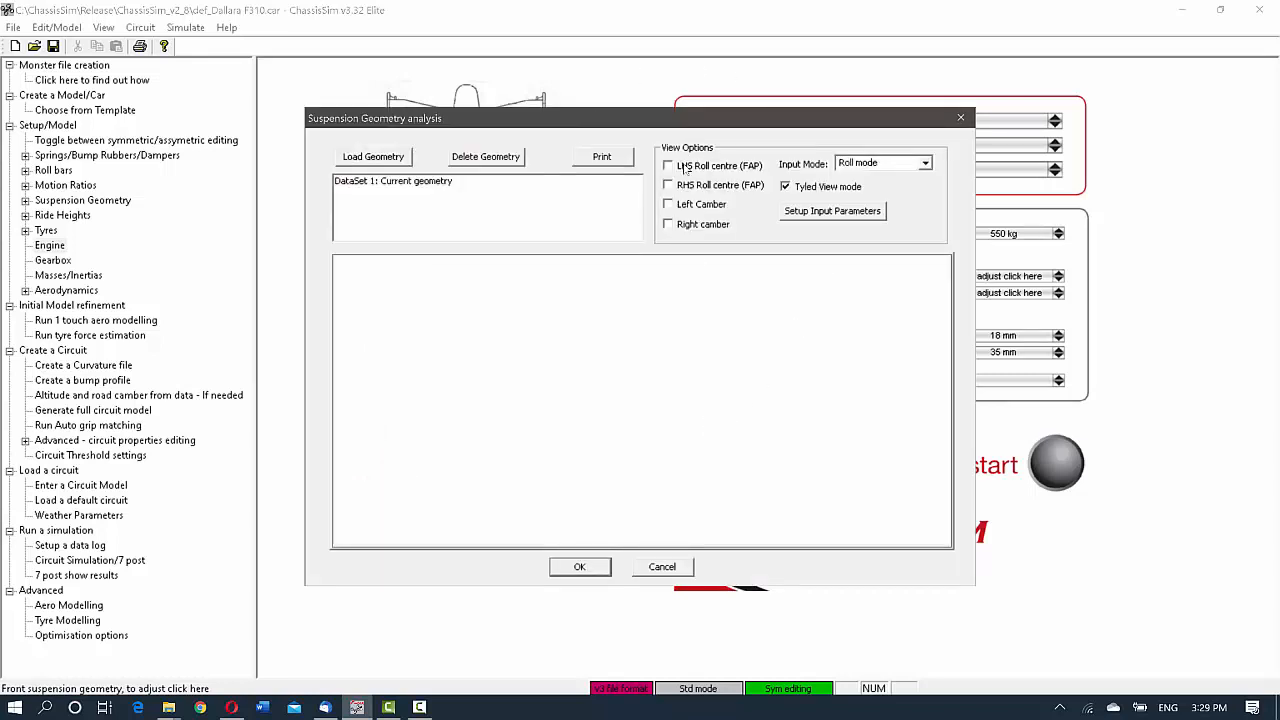
click(668, 164)
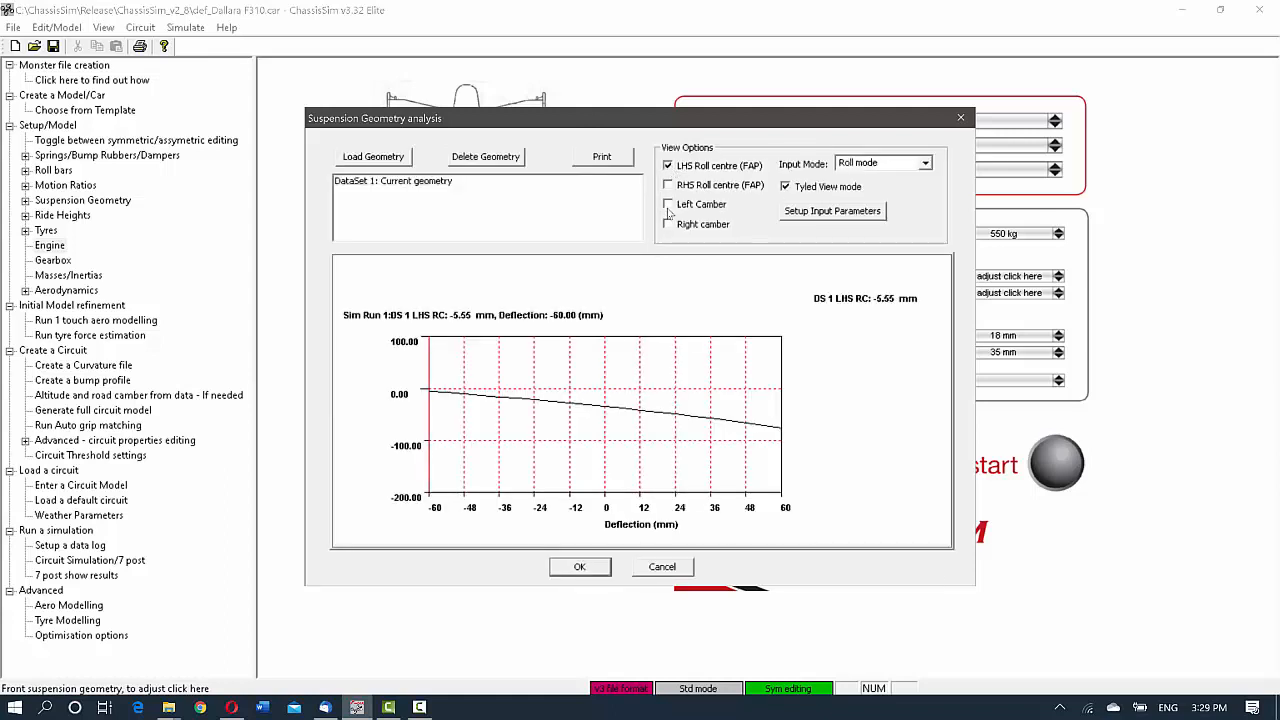
click(668, 204)
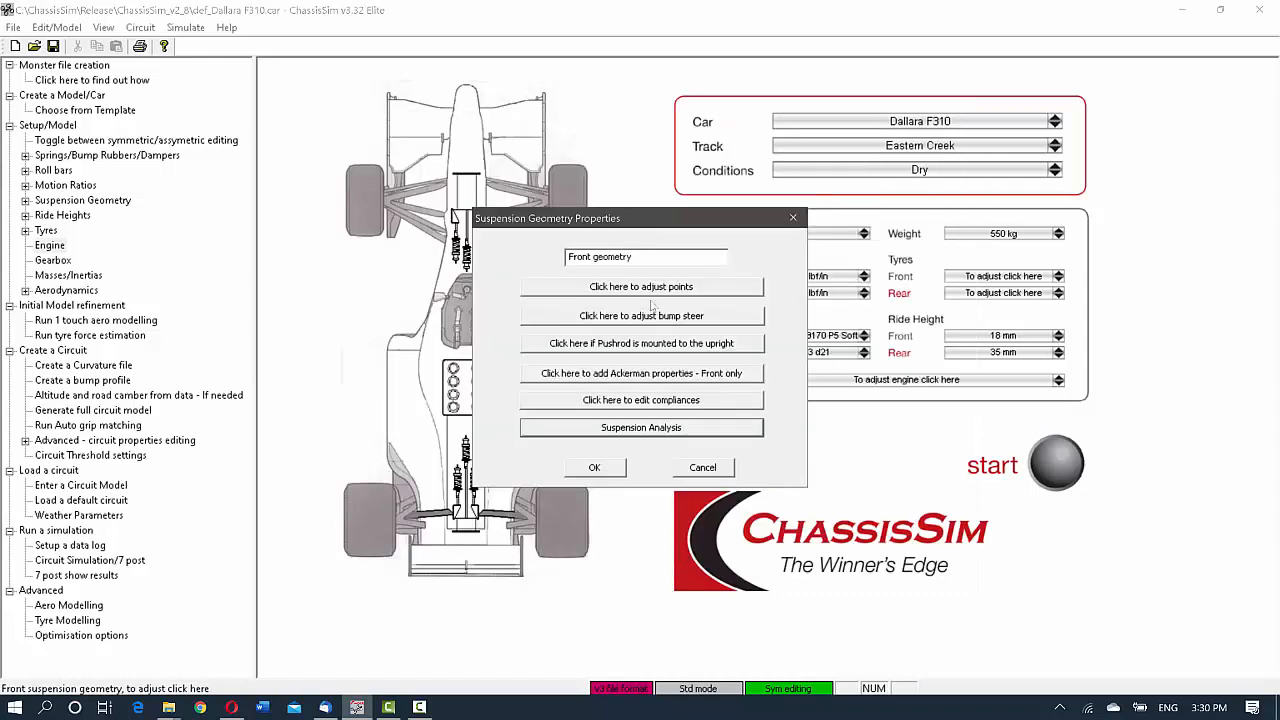
click(640, 288)
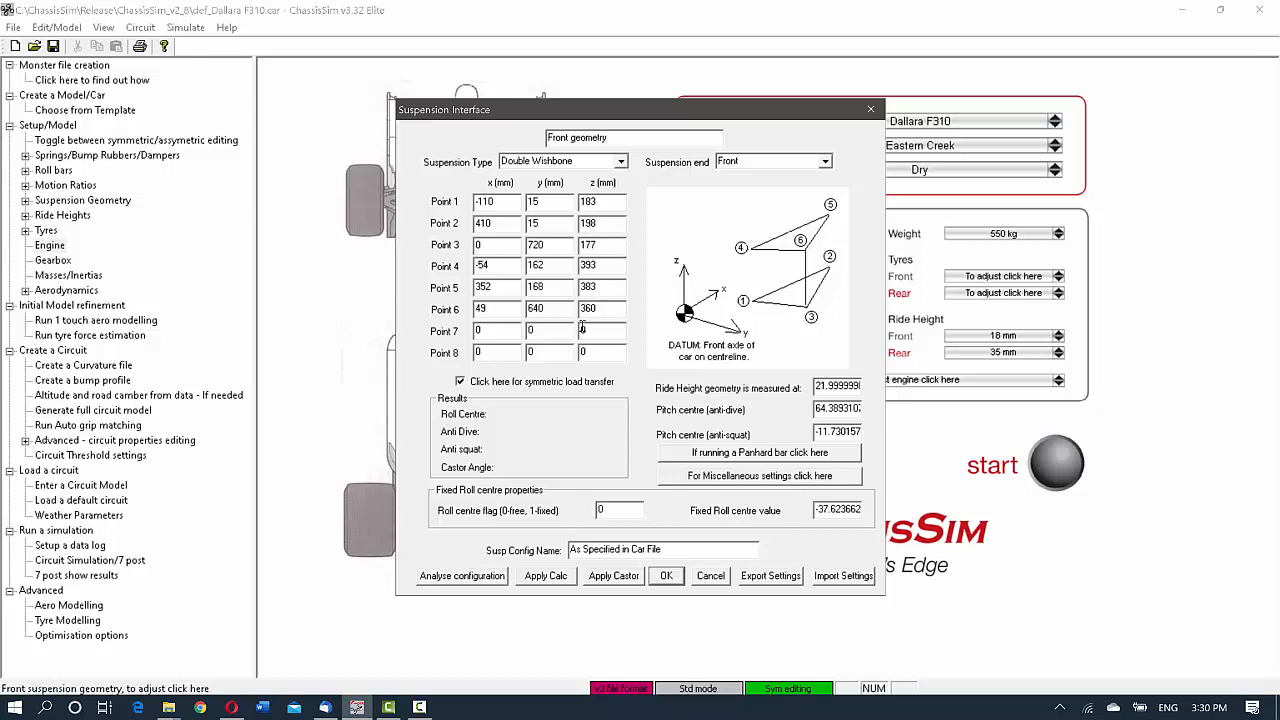
click(460, 576)
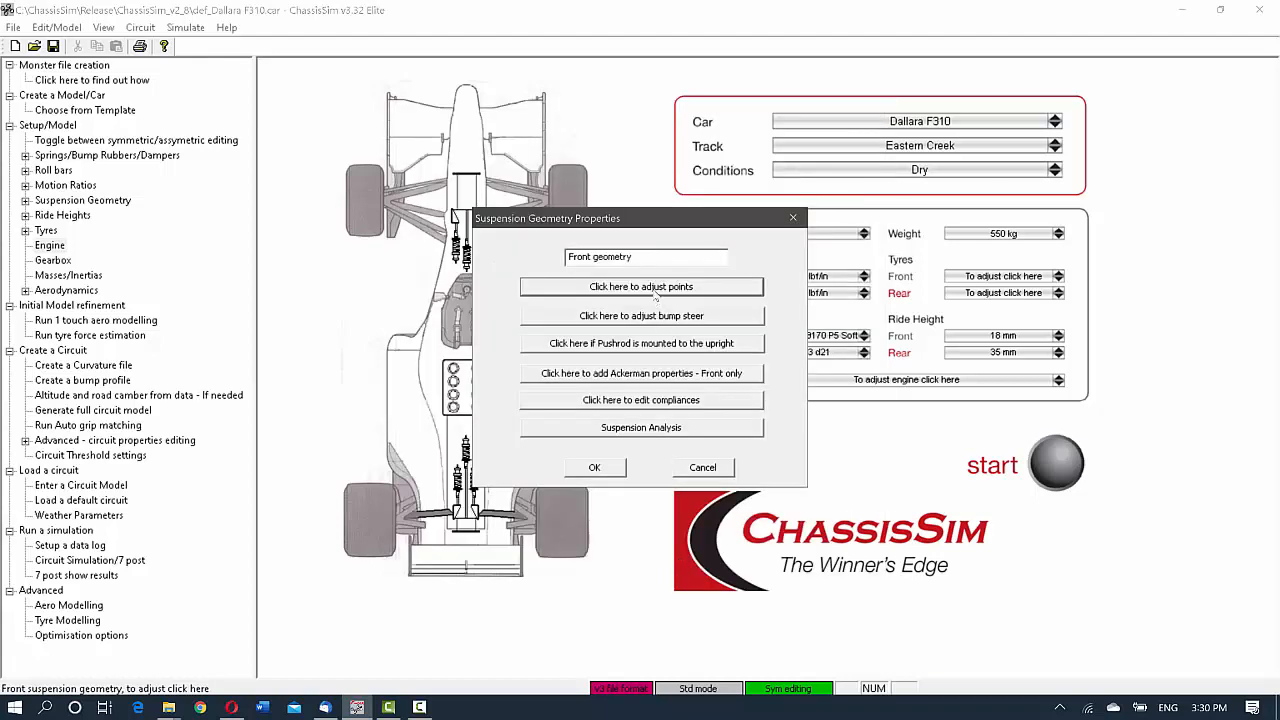
Plot LHS roll centre and left camber against deflection in roll mode, then request Load Geometry
click(640, 428)
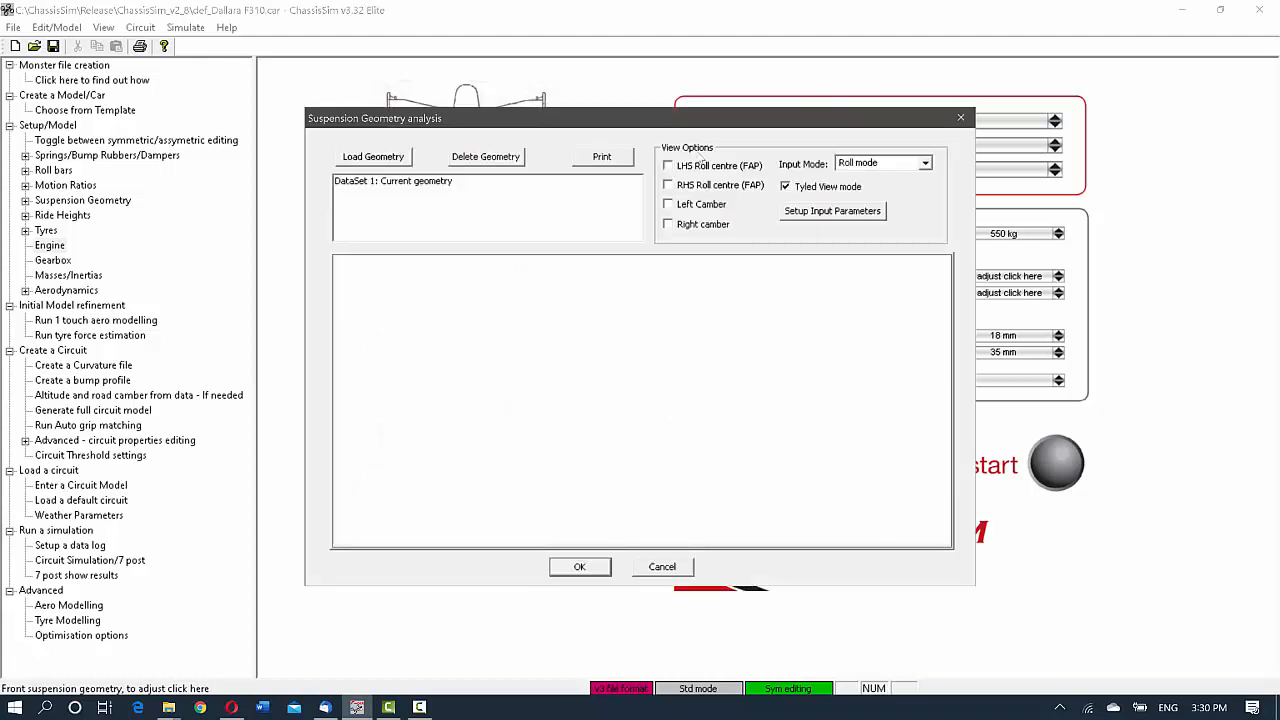
click(668, 164)
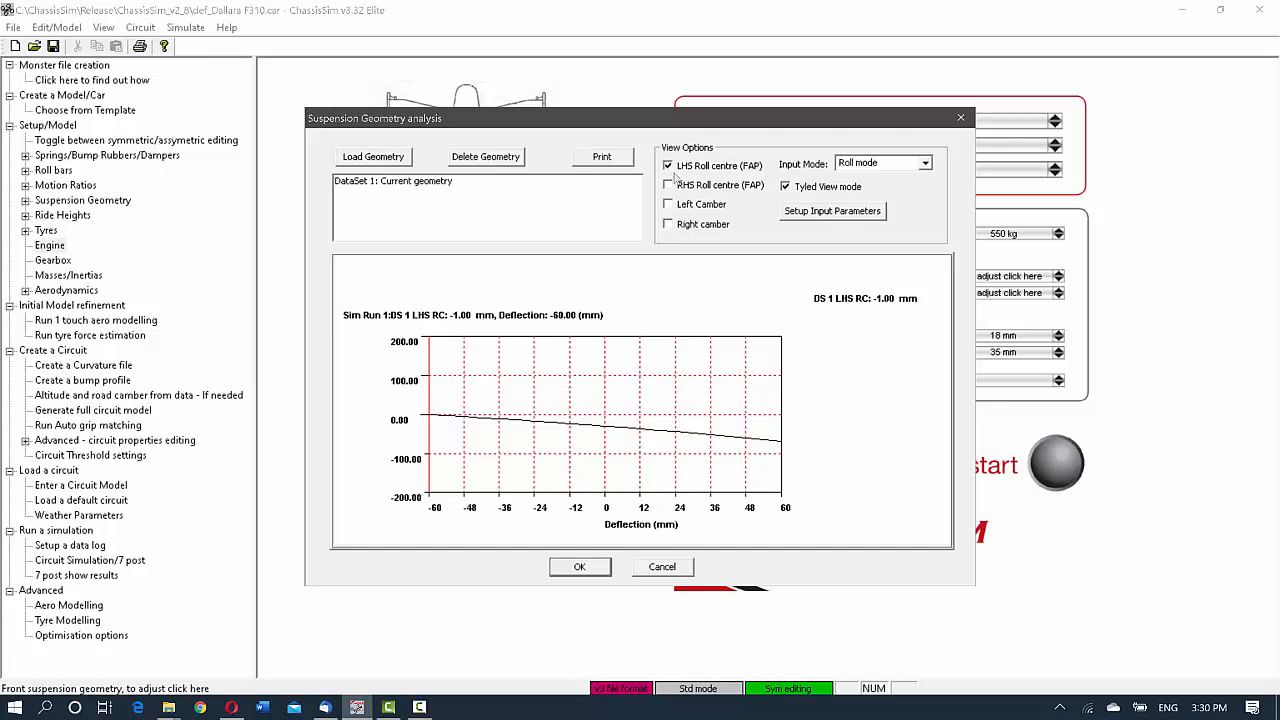
click(668, 204)
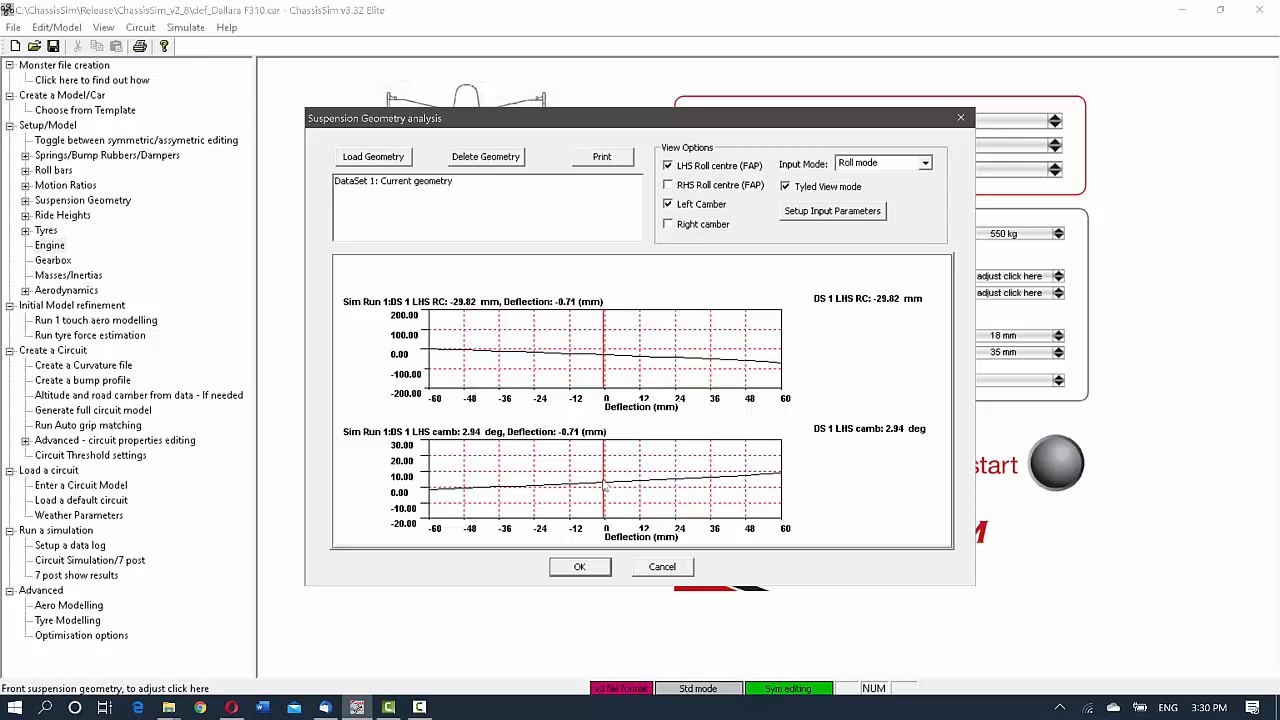
click(372, 156)
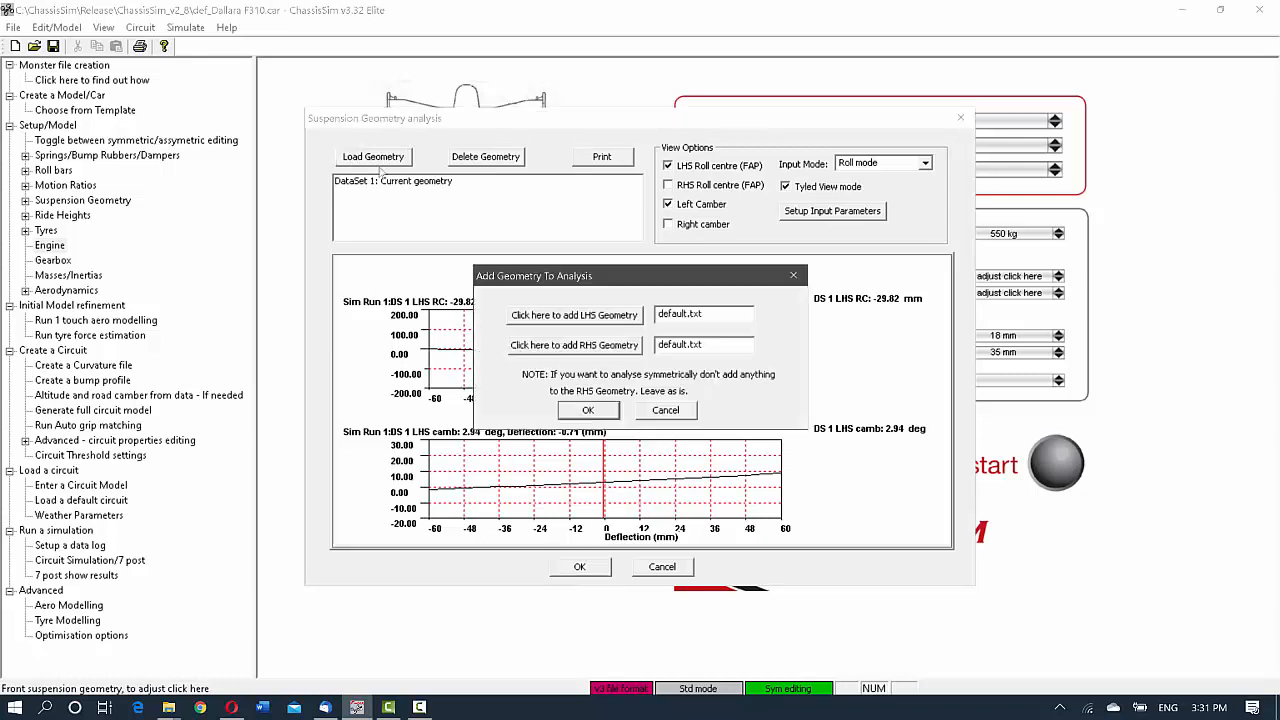
mouse_move(620, 332)
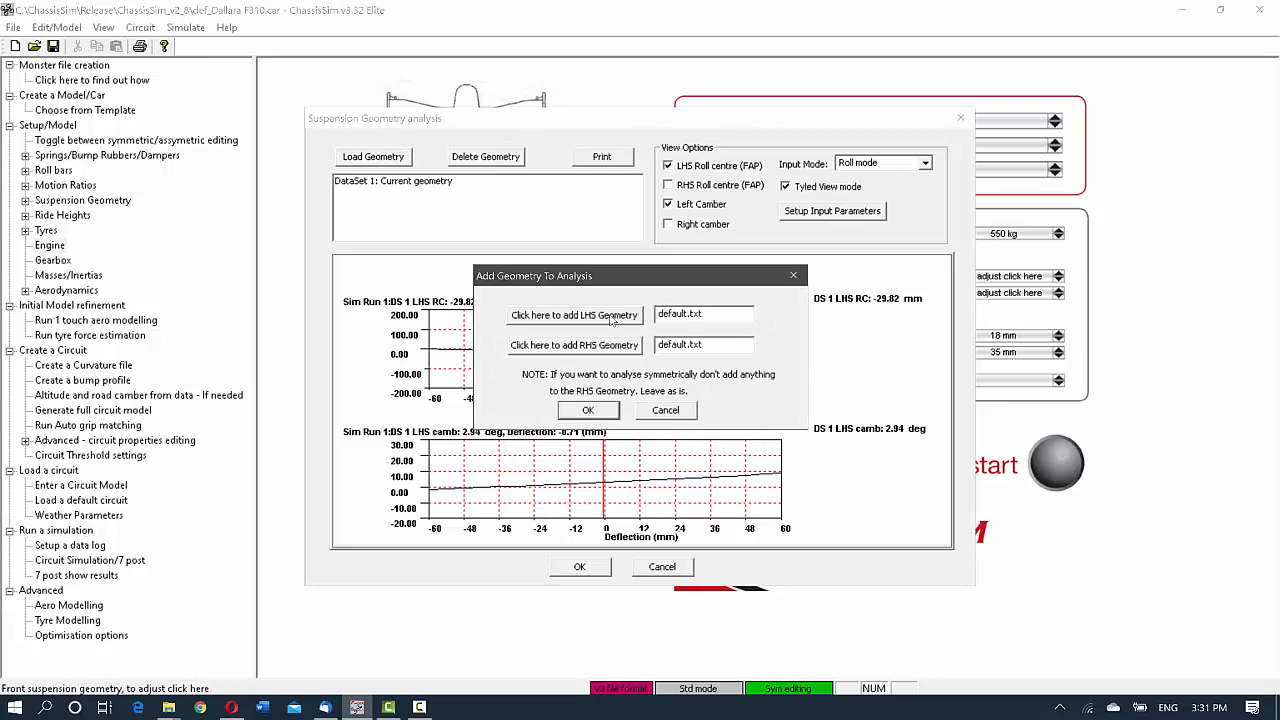
mouse_move(618, 352)
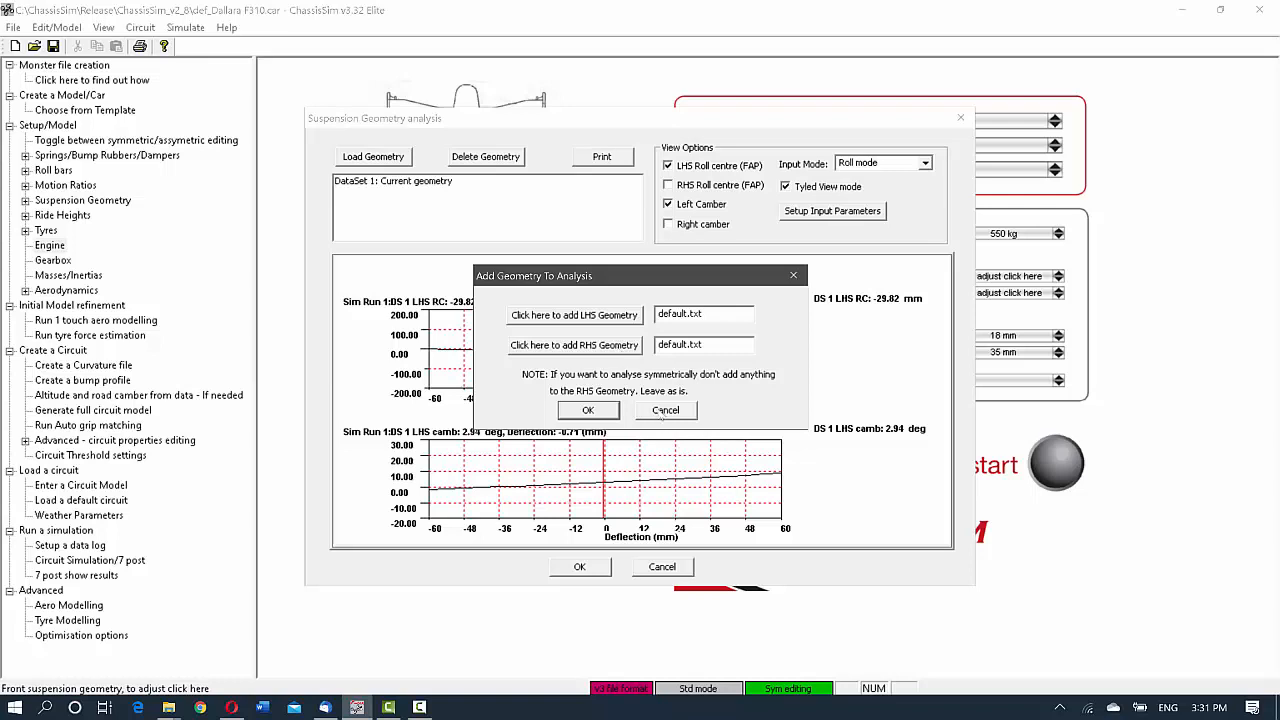
Cancel the Add Geometry To Analysis prompt, keeping the current roll-centre and camber plots
click(588, 410)
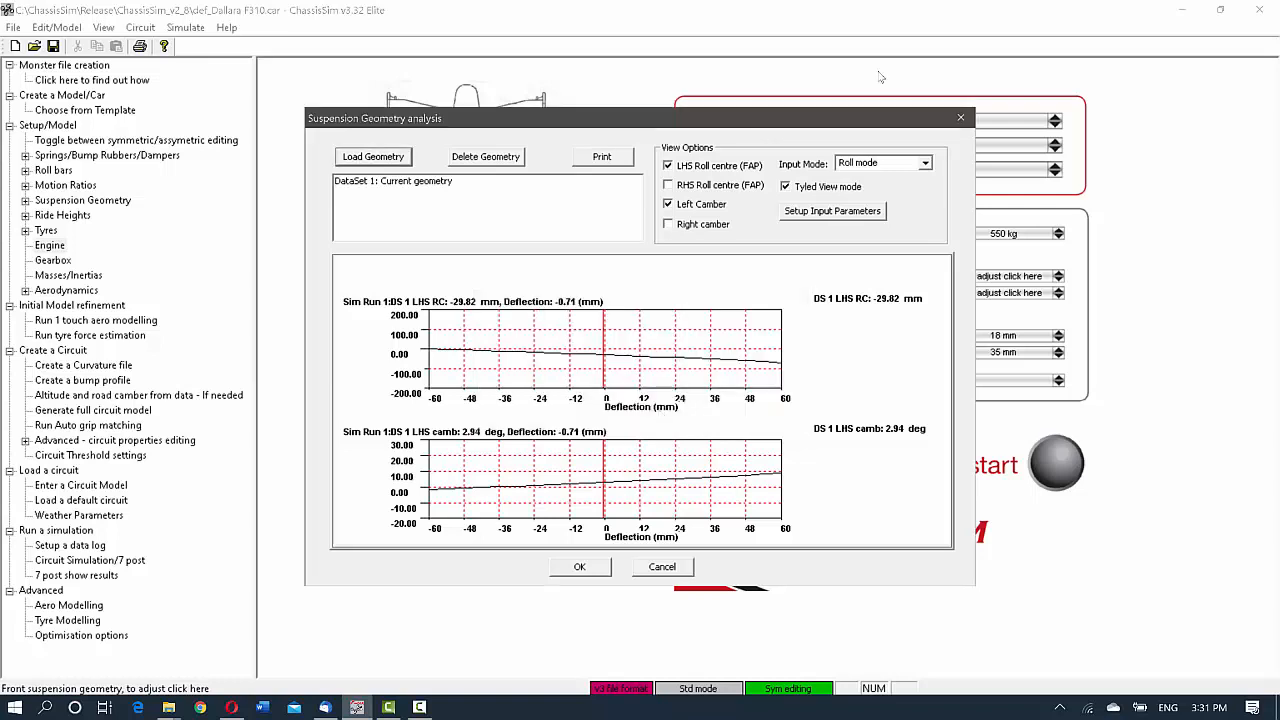
Toggle the right camber plot while viewing the curves under pitch/heave input
click(668, 224)
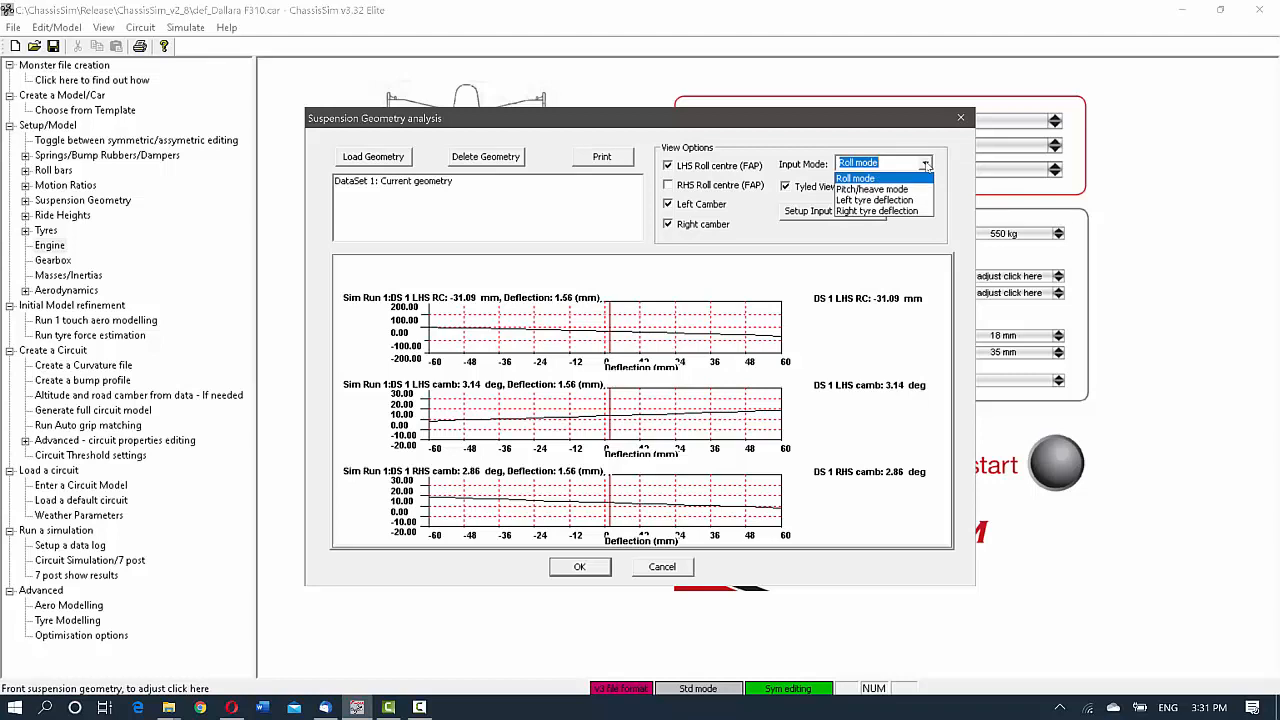
mouse_move(870, 188)
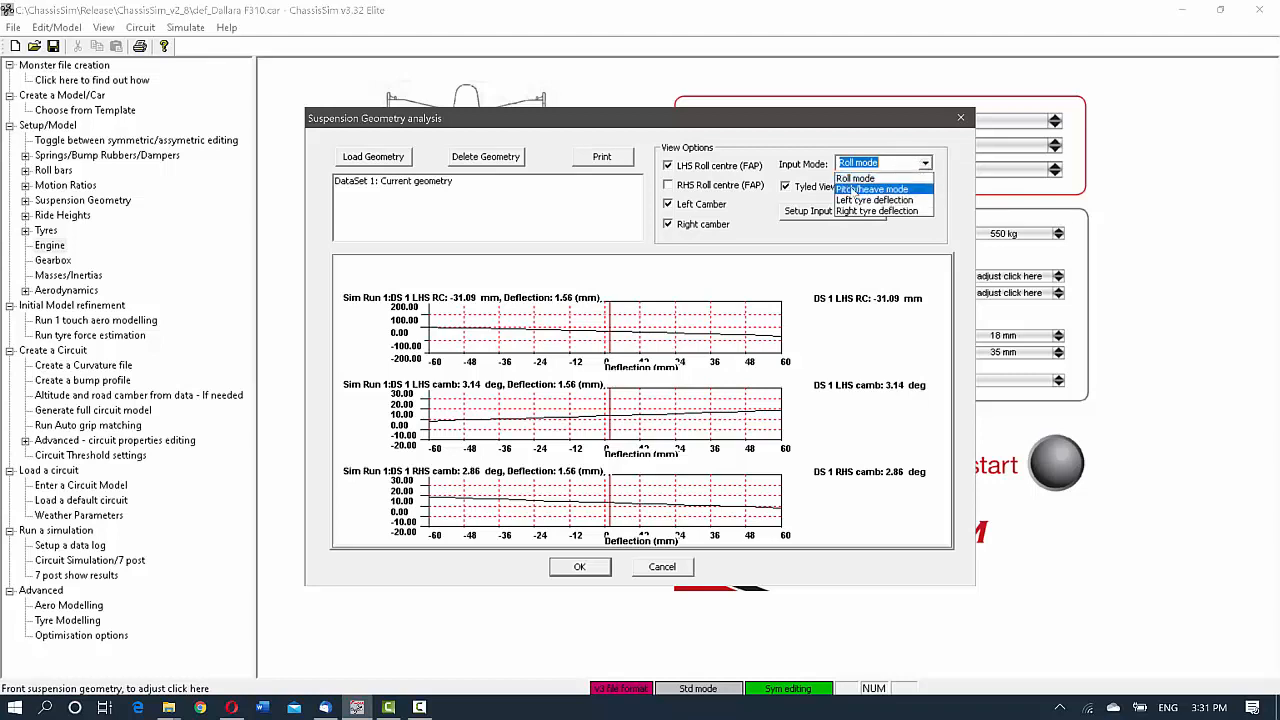
click(872, 188)
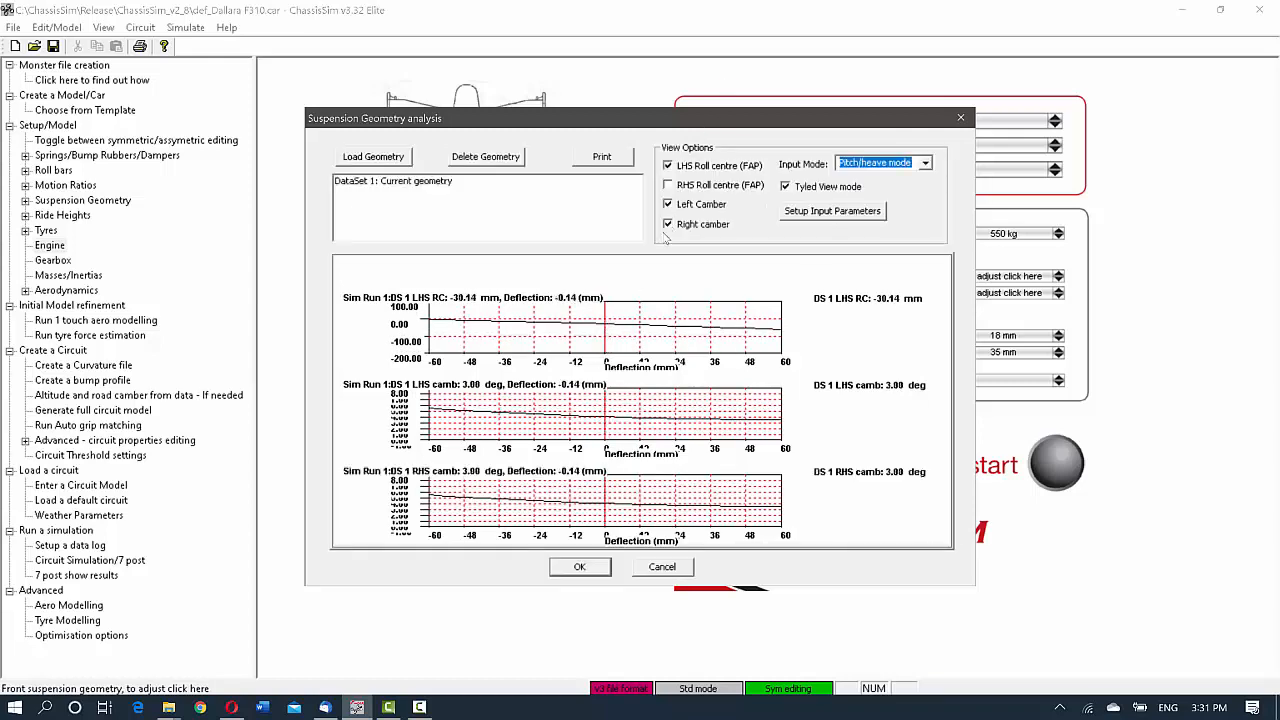
click(668, 224)
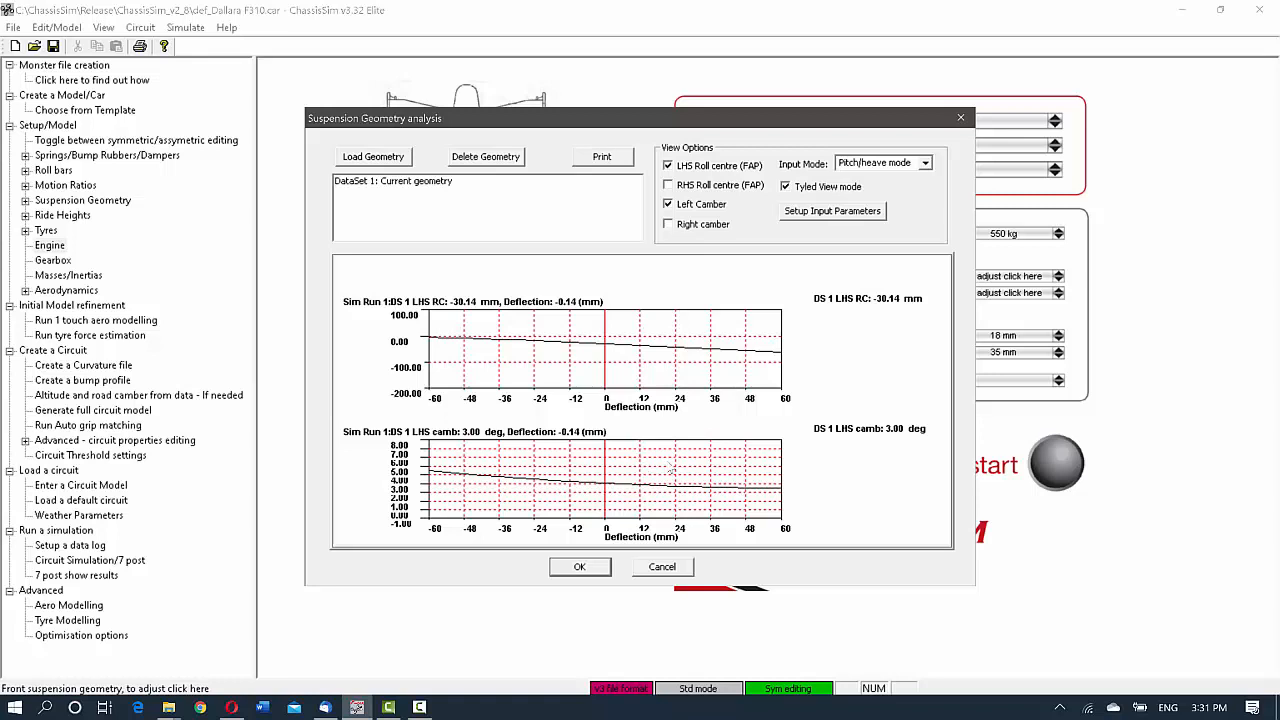
Examine the plots under left tyre deflection, then right tyre deflection input
click(922, 164)
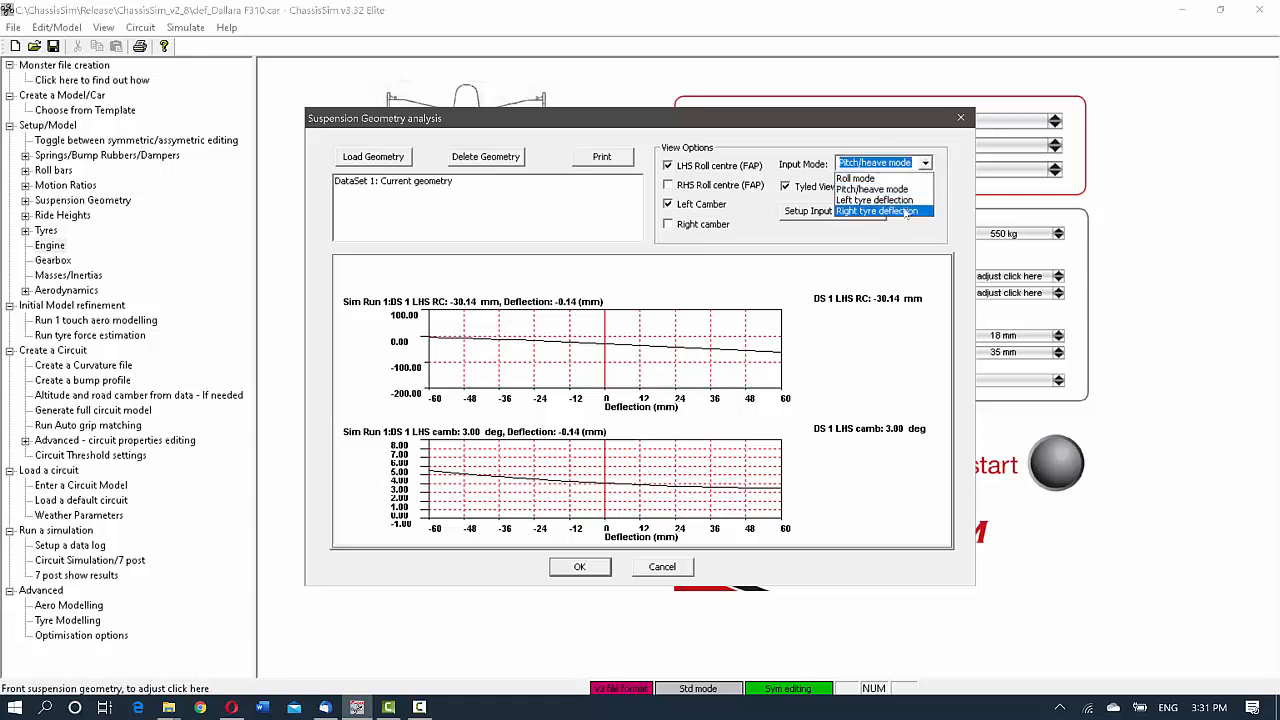
click(874, 200)
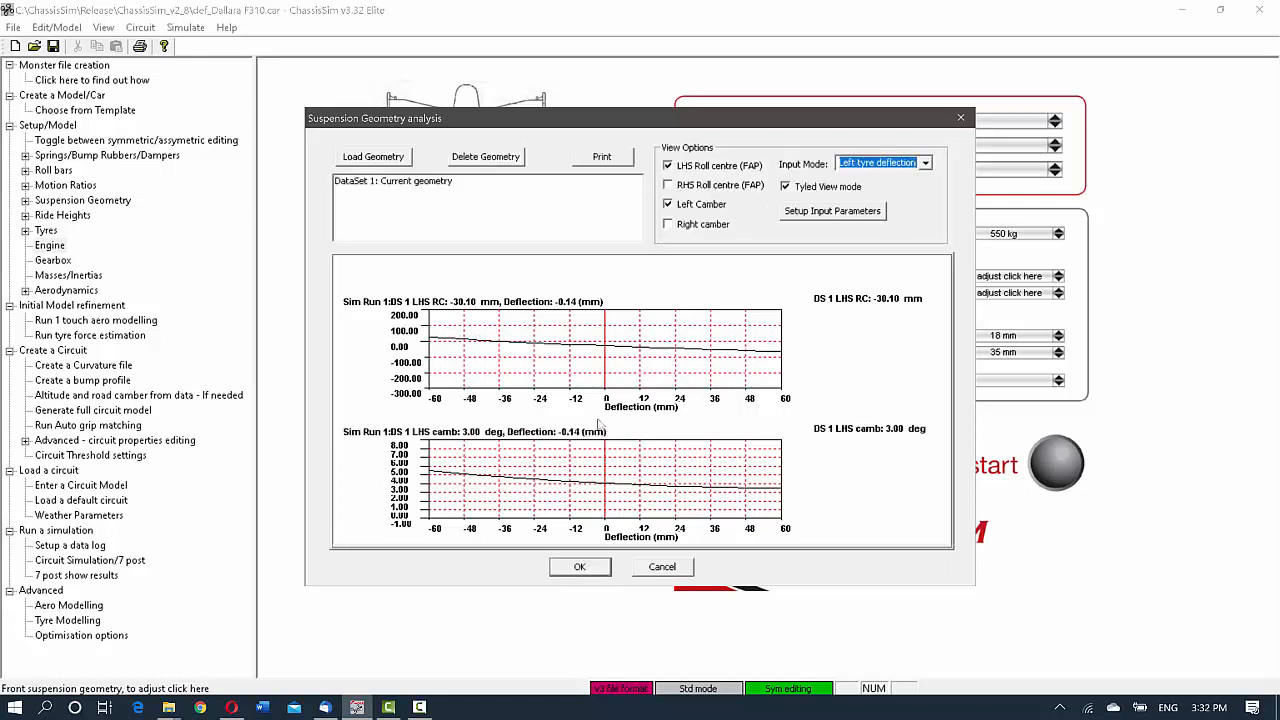
click(924, 164)
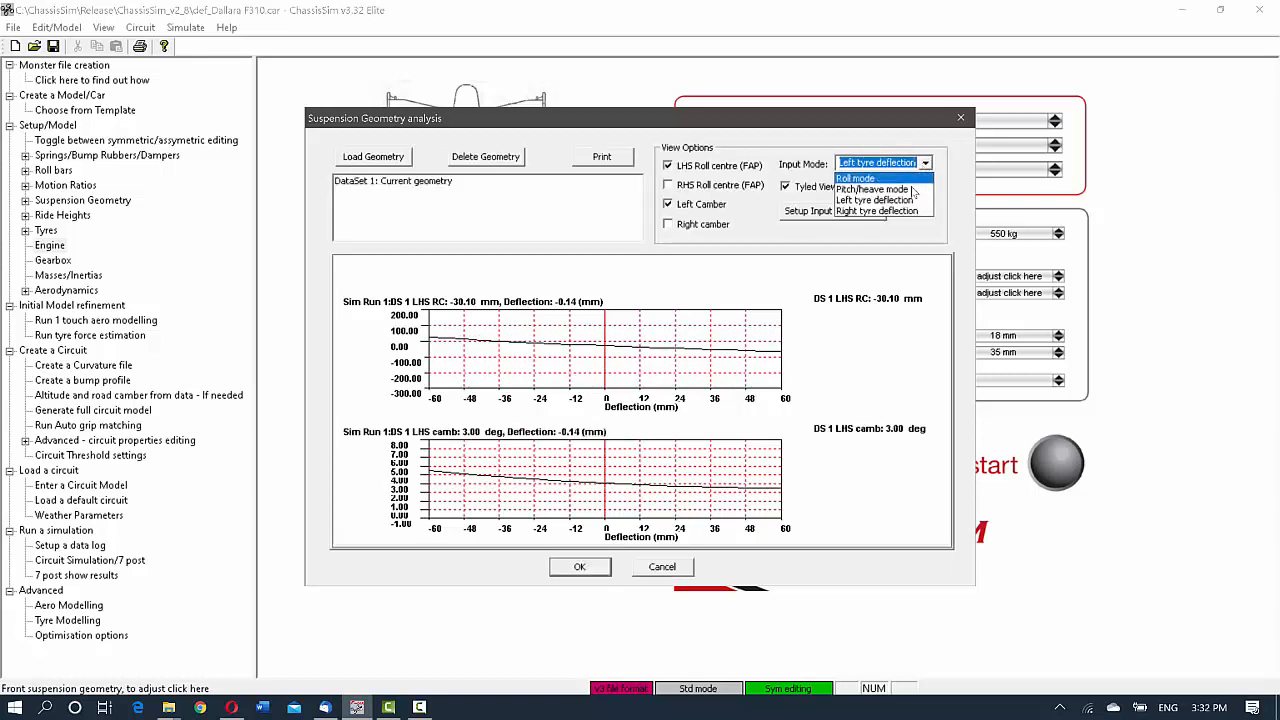
click(876, 212)
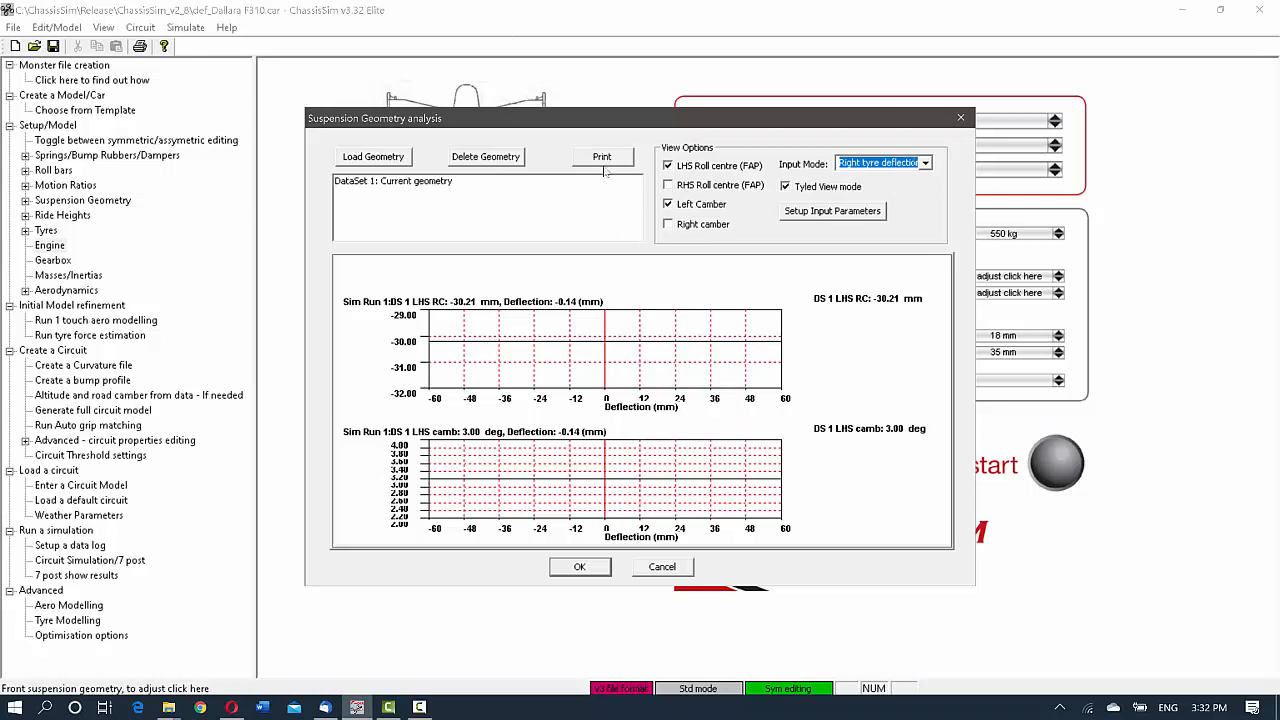
mouse_move(608, 170)
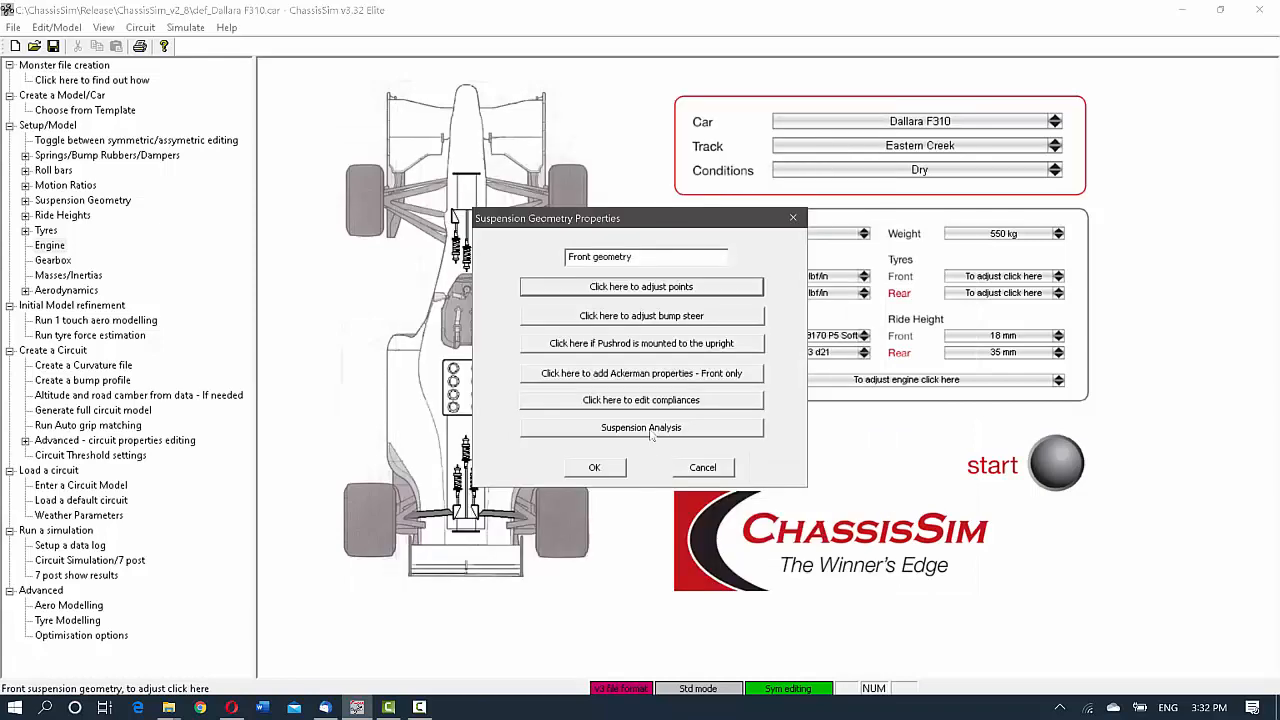
Reopen the roll-mode analysis and show the Analysis Bounds, all at 60 mm
click(640, 428)
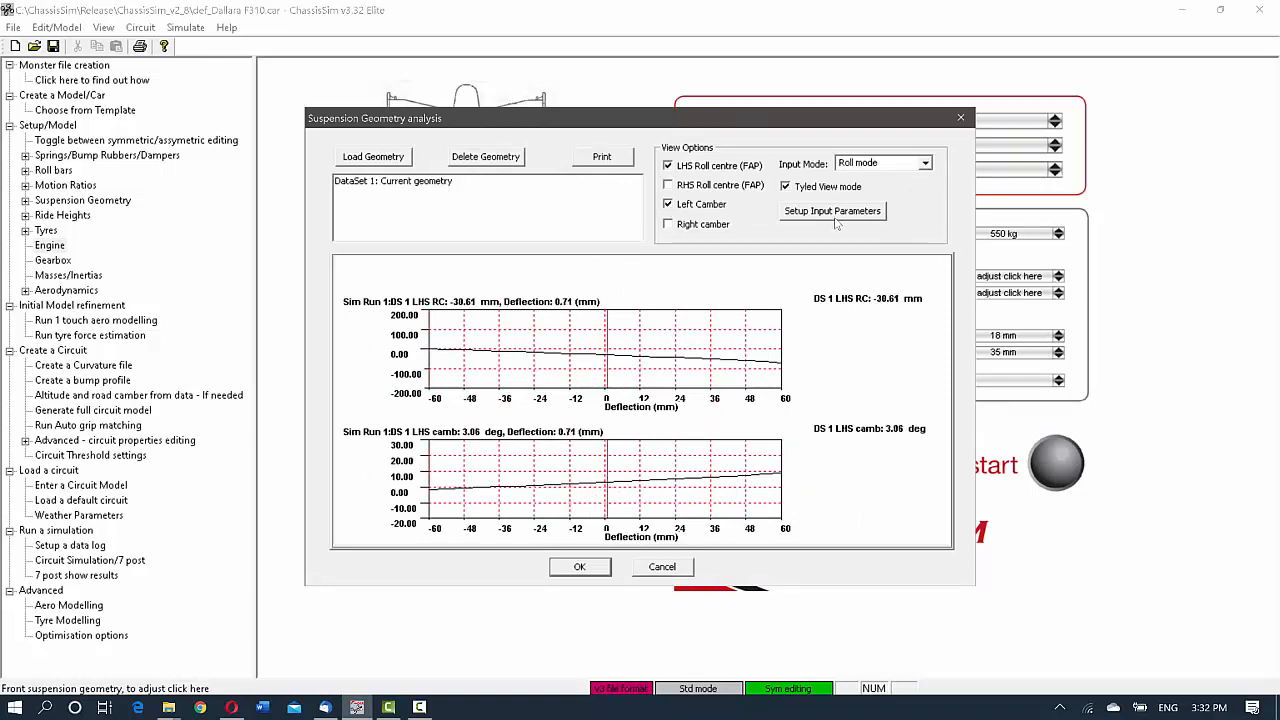
click(832, 212)
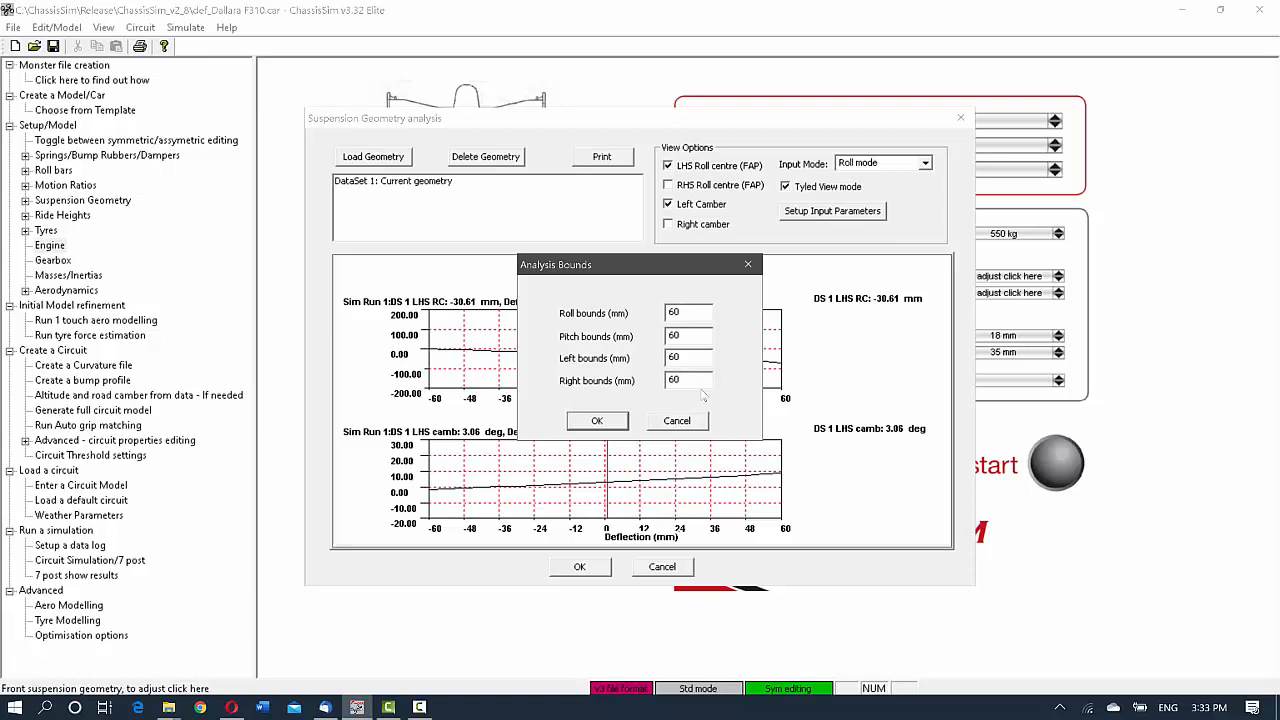
mouse_move(704, 396)
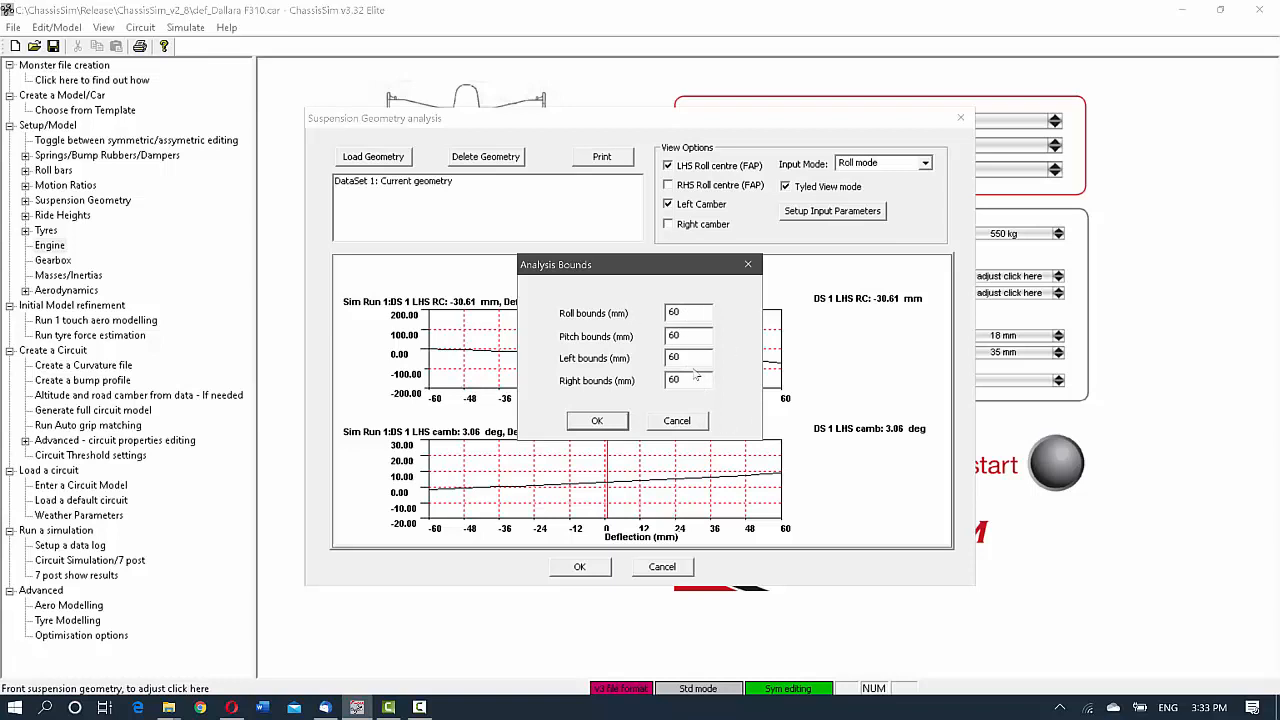